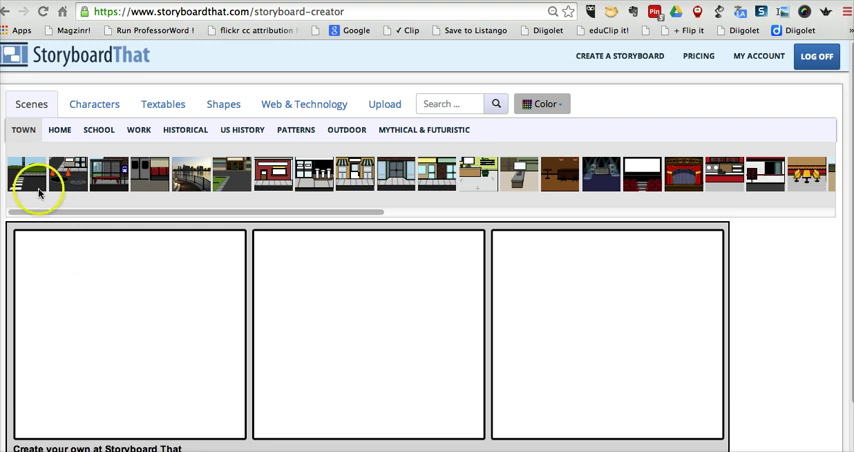
{"action": "mouse_move", "coordinate": [77, 162]}
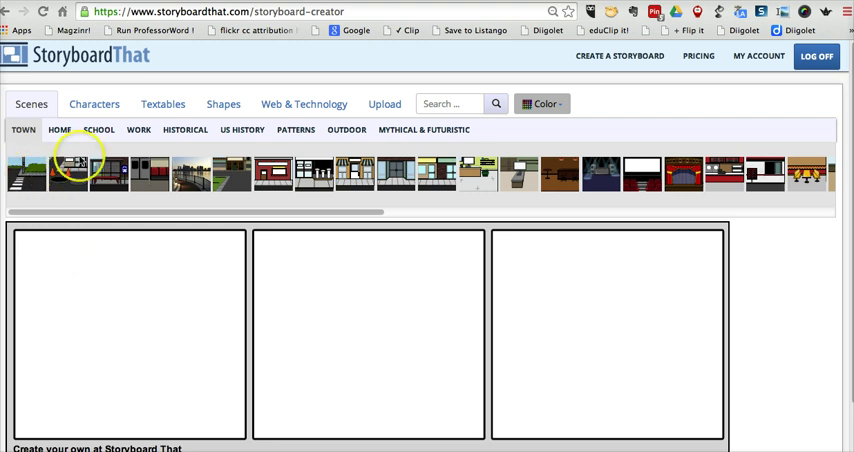
Step: Put the School chalkboard-and-desk classroom scene into all three panels
{"action": "left_click", "coordinate": [98, 131]}
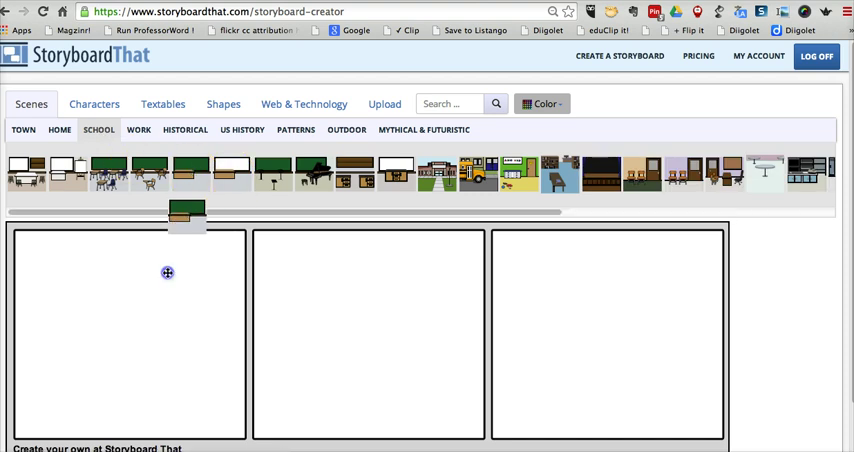
{"action": "left_click", "coordinate": [198, 170]}
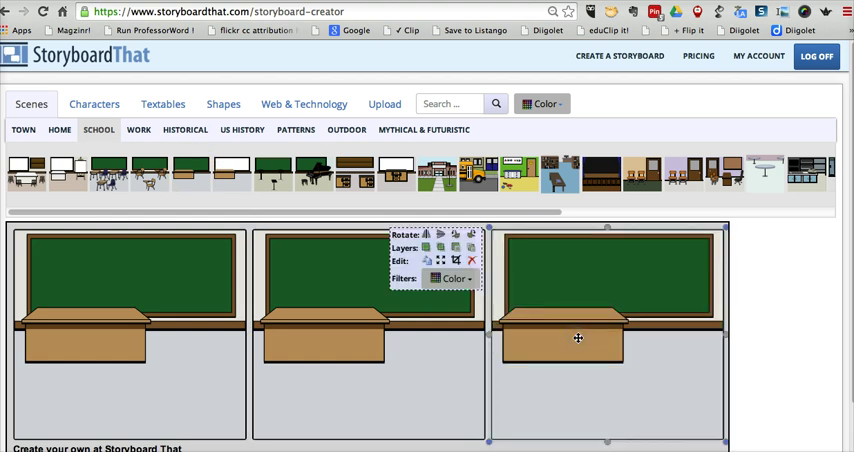
{"action": "left_click", "coordinate": [94, 103]}
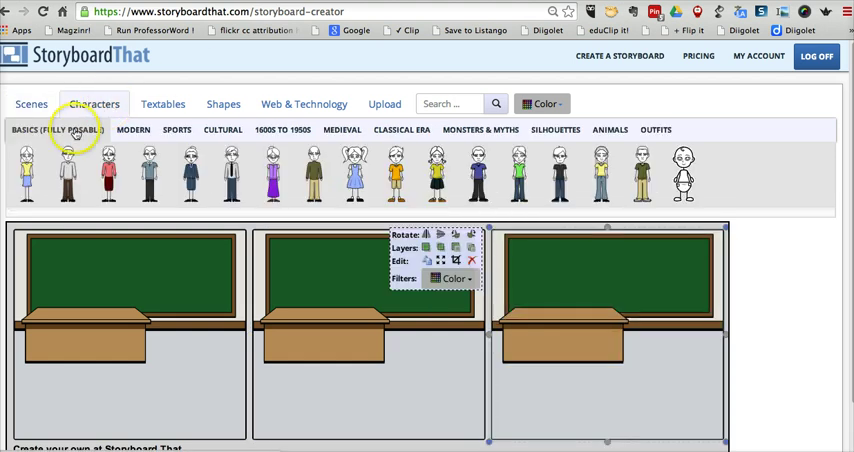
{"action": "mouse_move", "coordinate": [57, 130]}
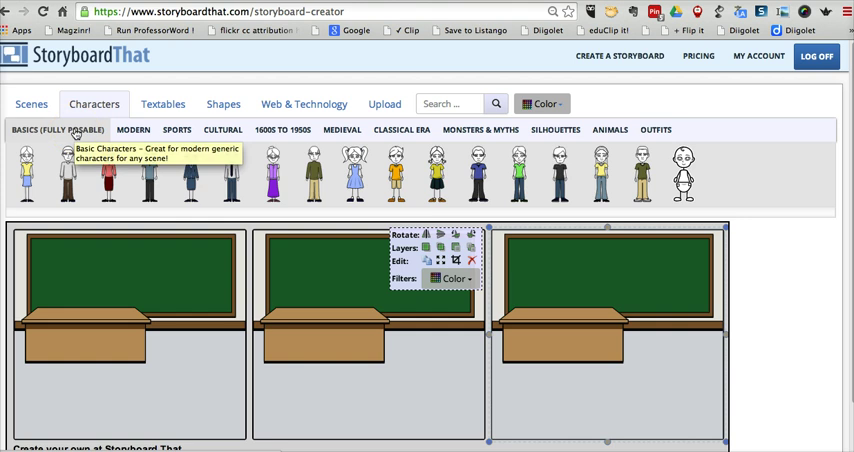
{"action": "mouse_move", "coordinate": [131, 161]}
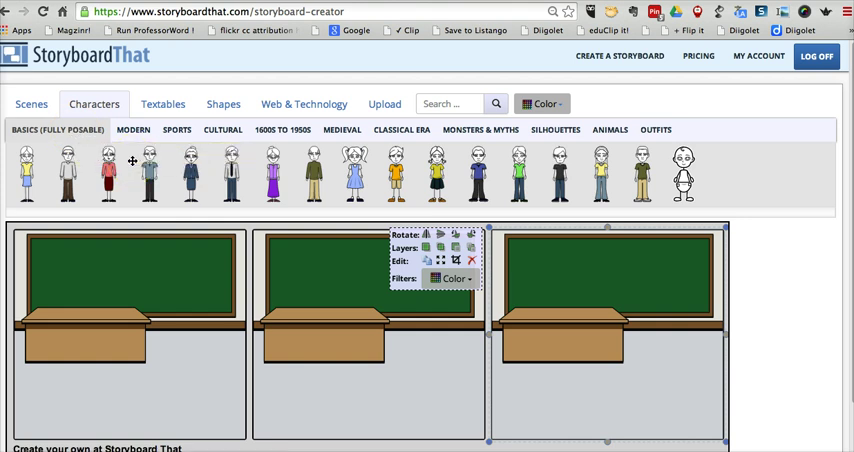
{"action": "mouse_move", "coordinate": [189, 168]}
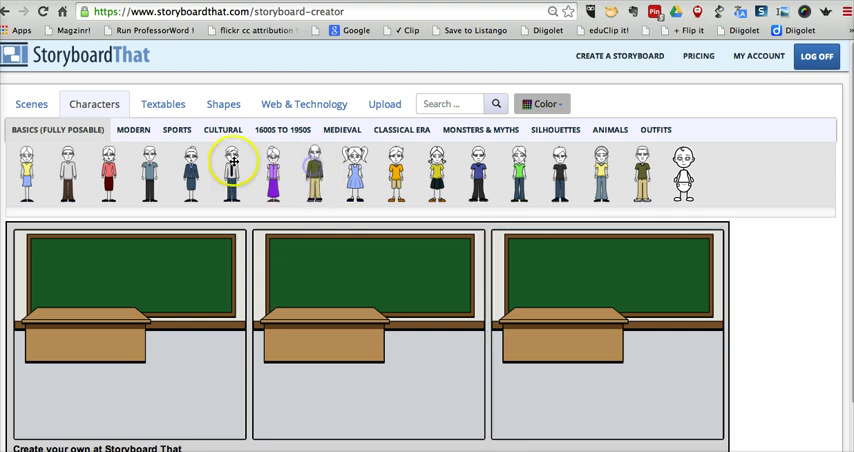
Step: Place the shirt-and-tie teacher beside the desk in panel one and select him
{"action": "left_click_drag", "start_coordinate": [232, 170], "coordinate": [192, 357]}
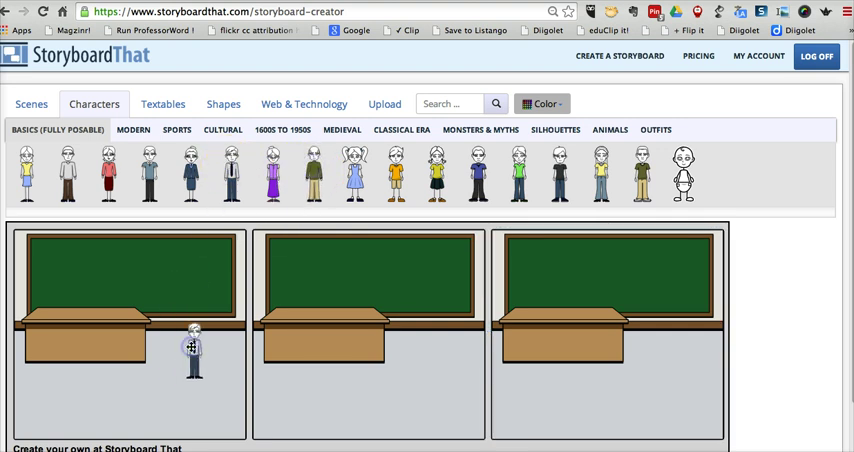
{"action": "left_click", "coordinate": [193, 350]}
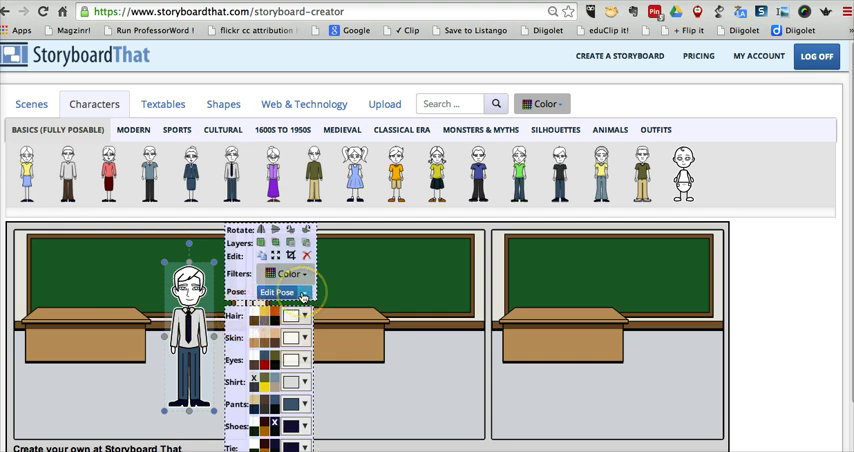
Step: Switch the teacher to a crossed-arm preset pose and bring up Character Poser
{"action": "left_click", "coordinate": [285, 291]}
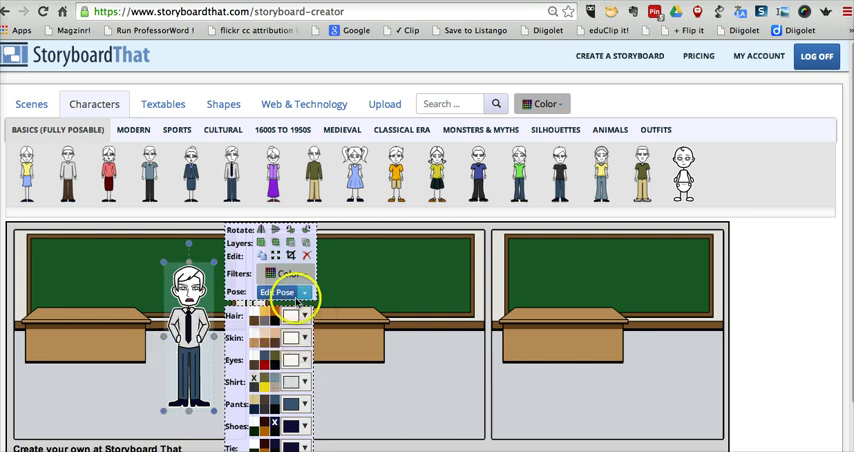
{"action": "left_click", "coordinate": [305, 291]}
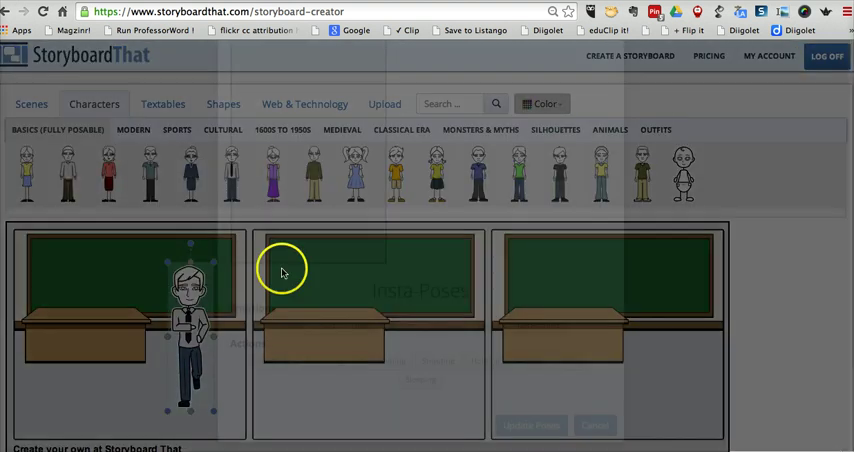
Step: Pose the teacher with a skeptical expression, arms at his sides and bent-knee legs
{"action": "double_click", "coordinate": [188, 320]}
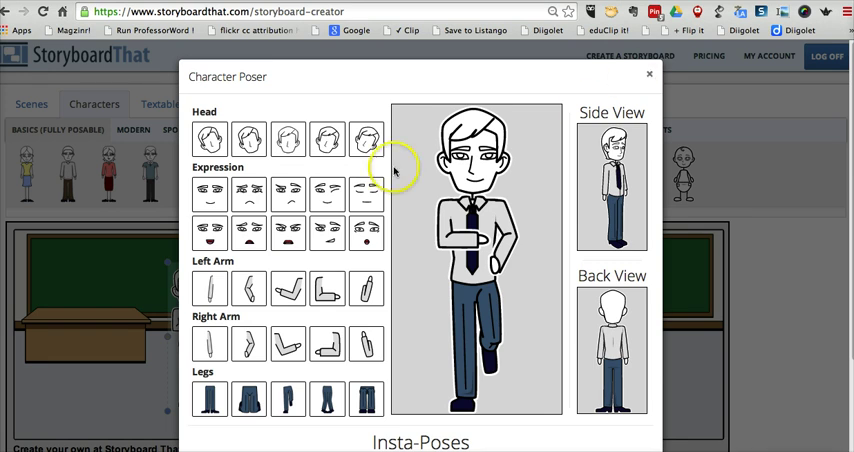
{"action": "left_click", "coordinate": [366, 140]}
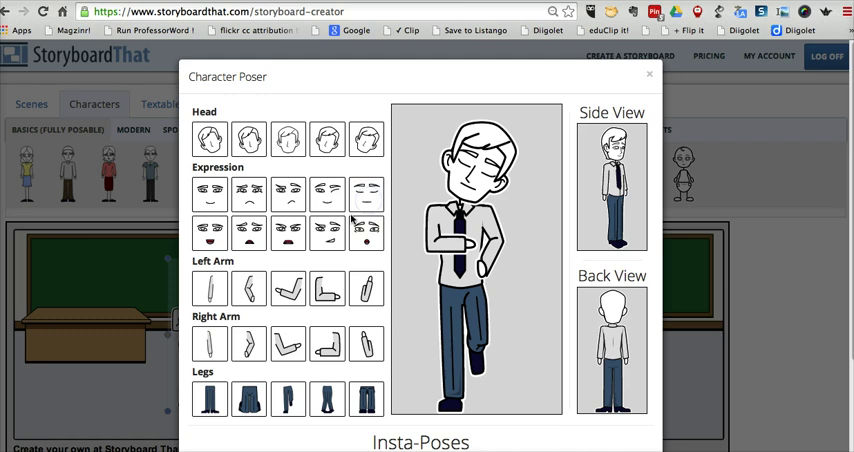
{"action": "left_click", "coordinate": [288, 290]}
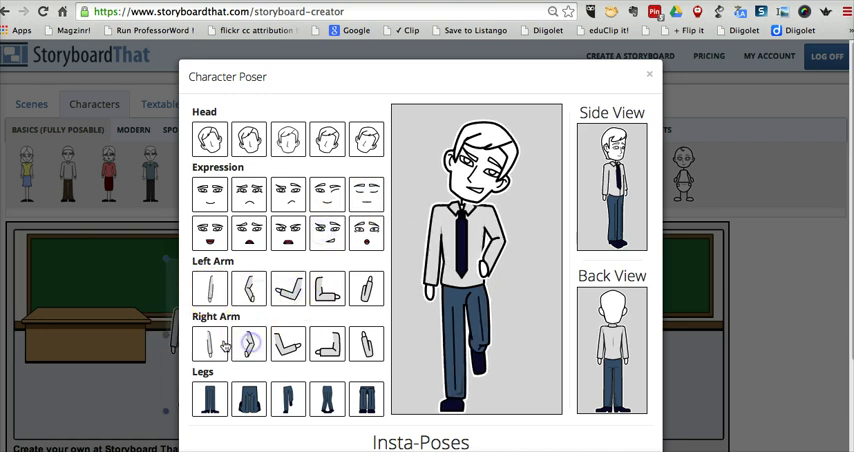
{"action": "left_click", "coordinate": [248, 399]}
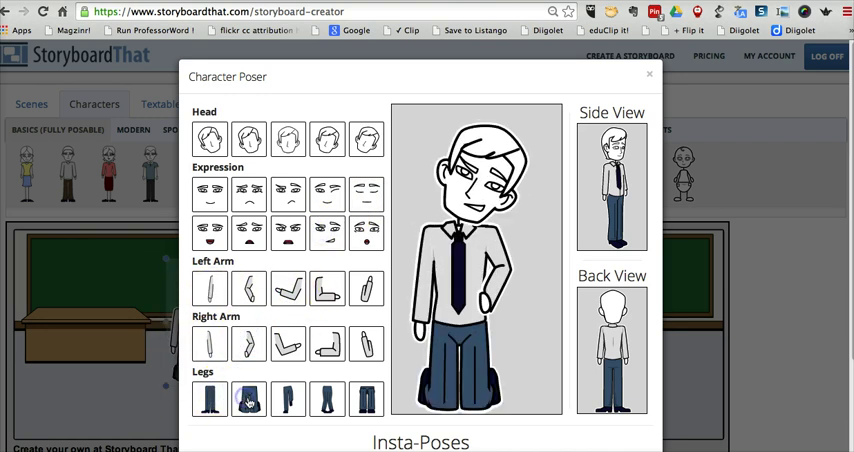
{"action": "left_click", "coordinate": [248, 400]}
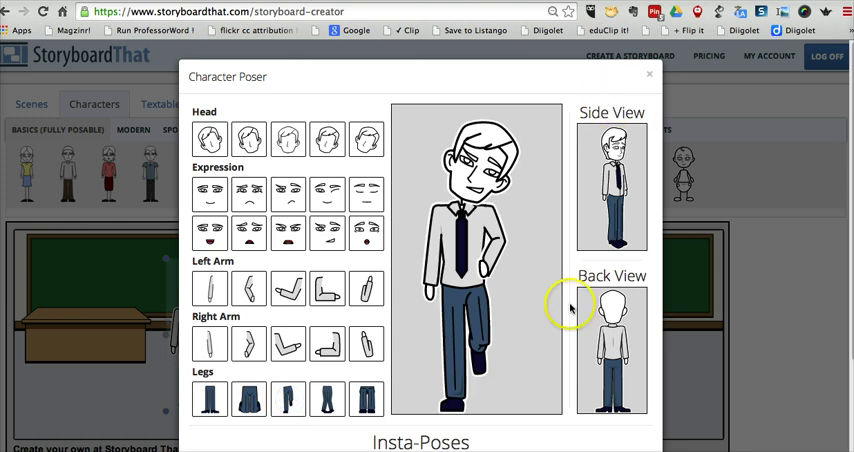
{"action": "scroll", "scroll_direction": "down", "scroll_amount": 3}
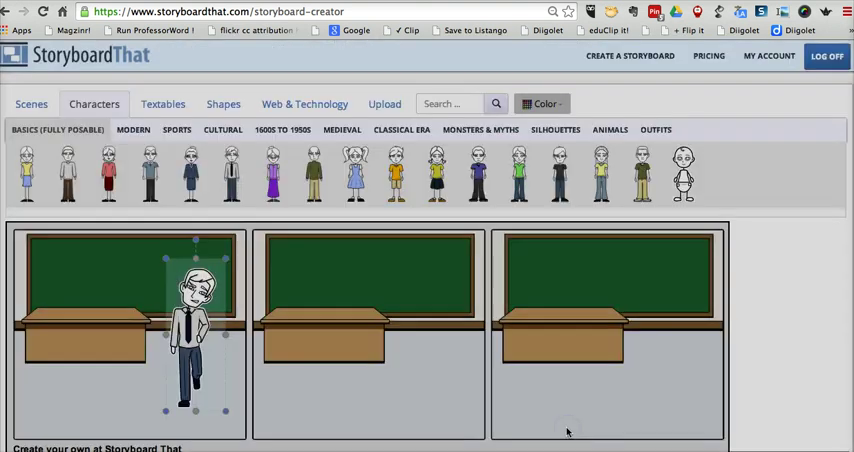
Step: Select the teacher to show his hair, skin, eyes and clothing colour swatches
{"action": "left_click", "coordinate": [200, 290]}
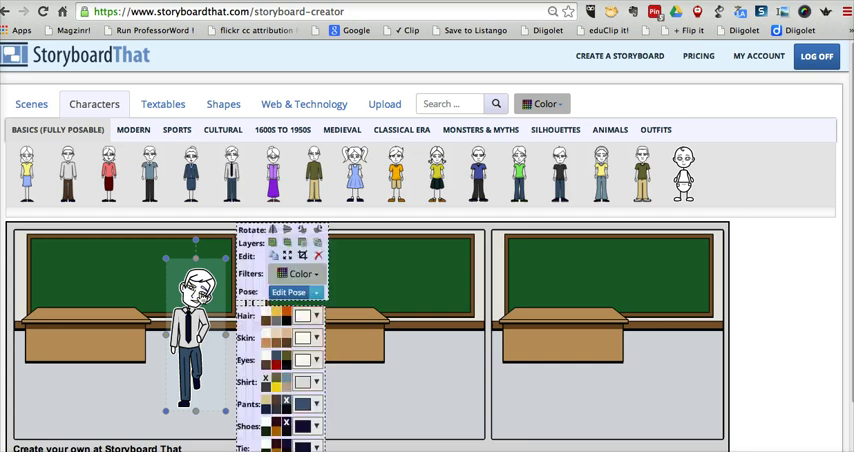
{"action": "left_click", "coordinate": [283, 338]}
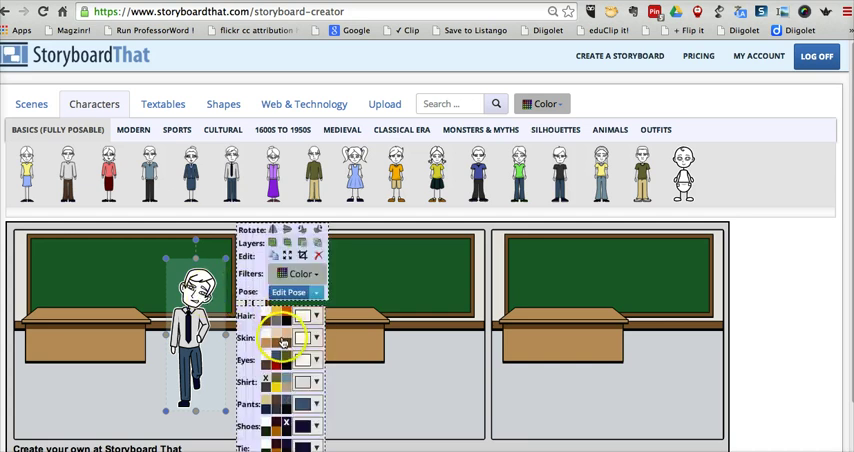